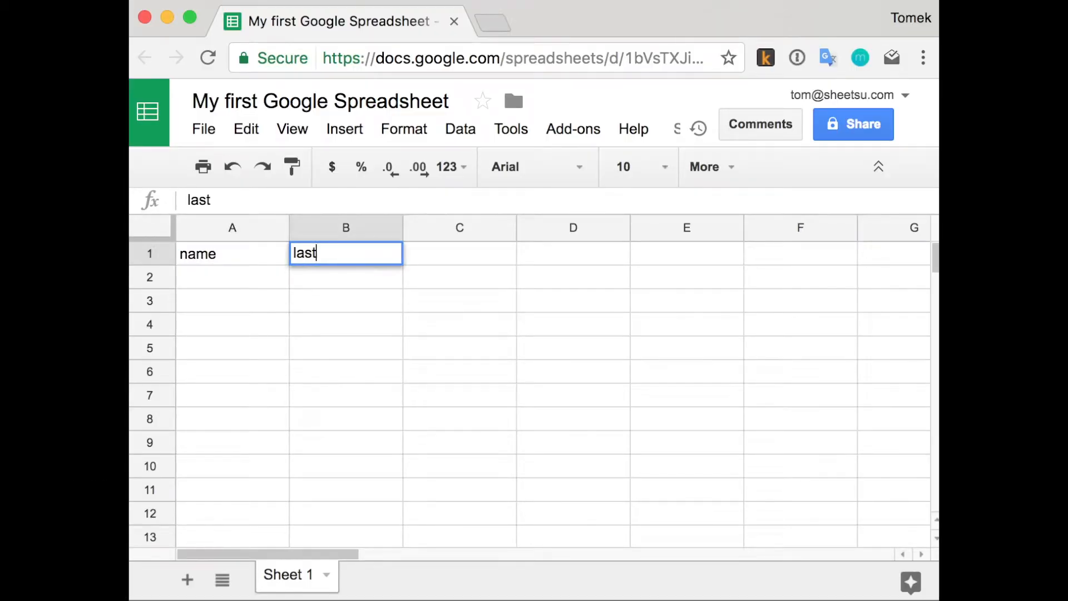
Step: Enter the email header in C1, completing the name, last_name, email header row
text(email)
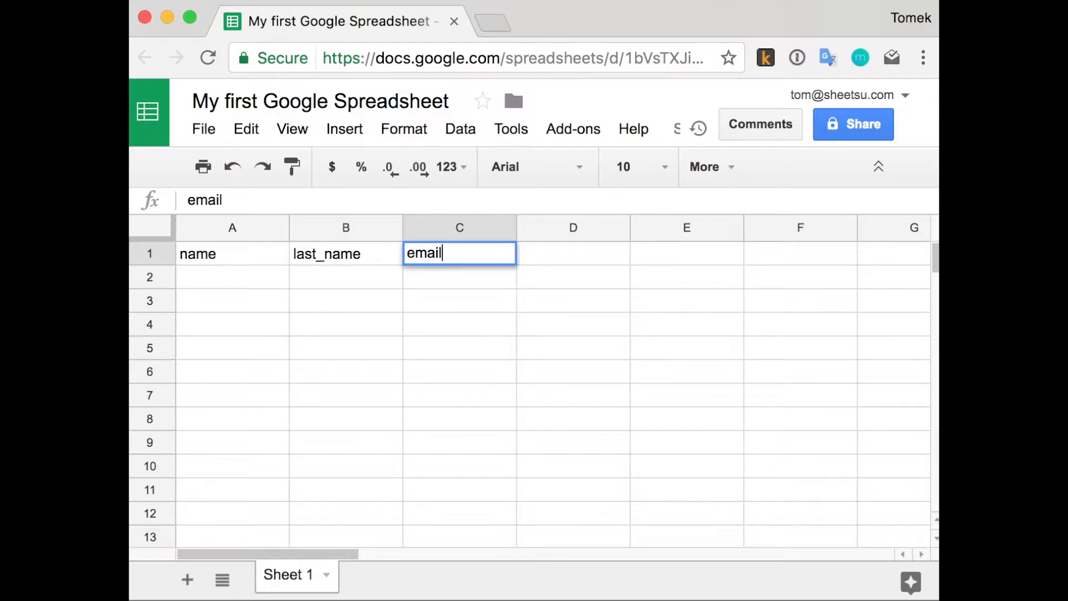
key(enter)
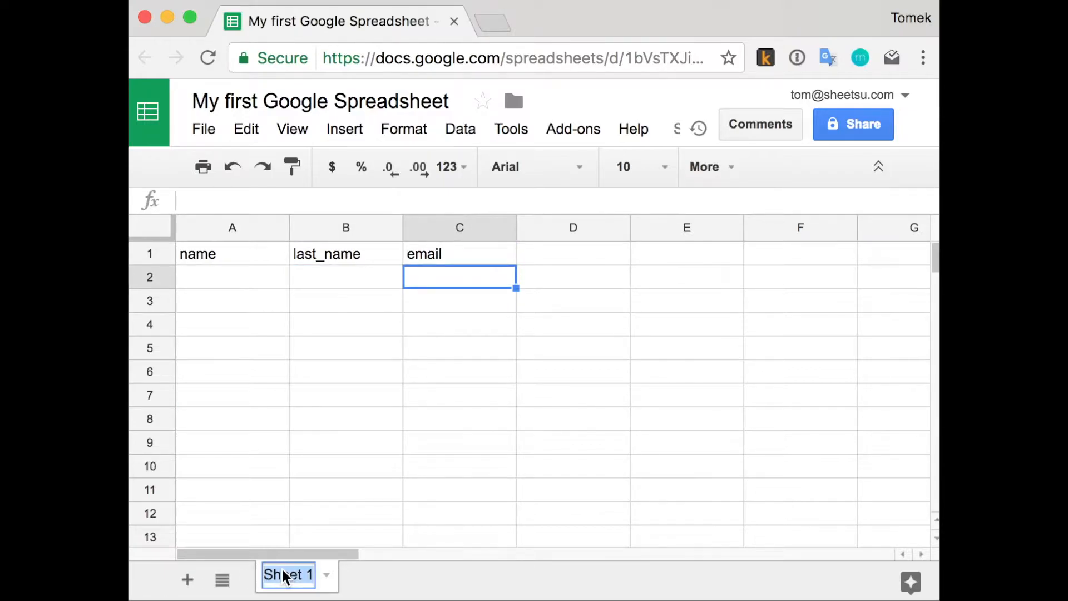
text(emails)
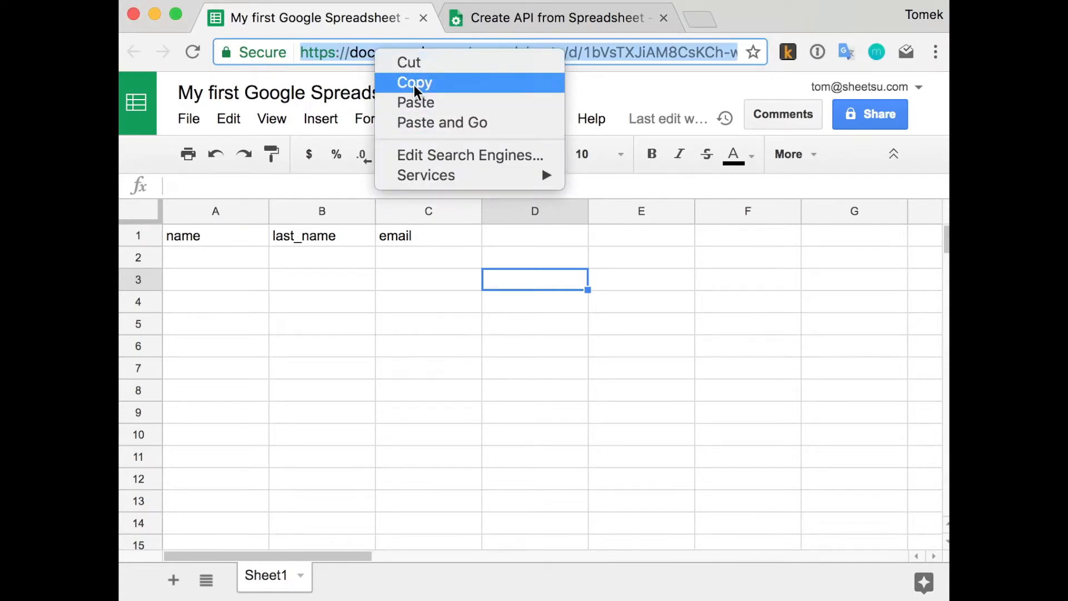
Step: Submit the copied spreadsheet link to Sheetsu and create an API from it
click(552, 18)
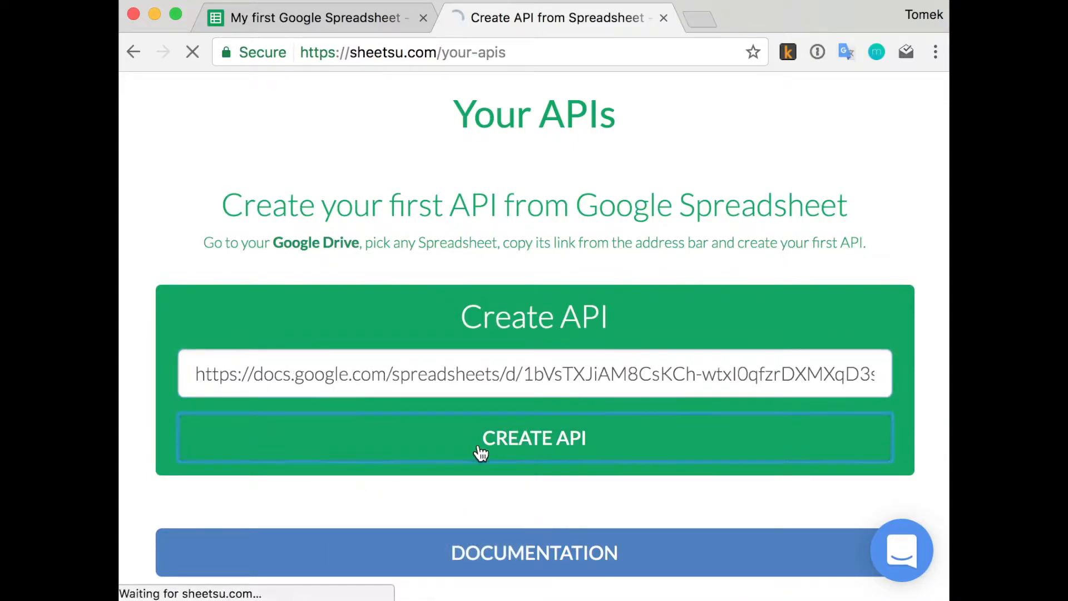
click(534, 438)
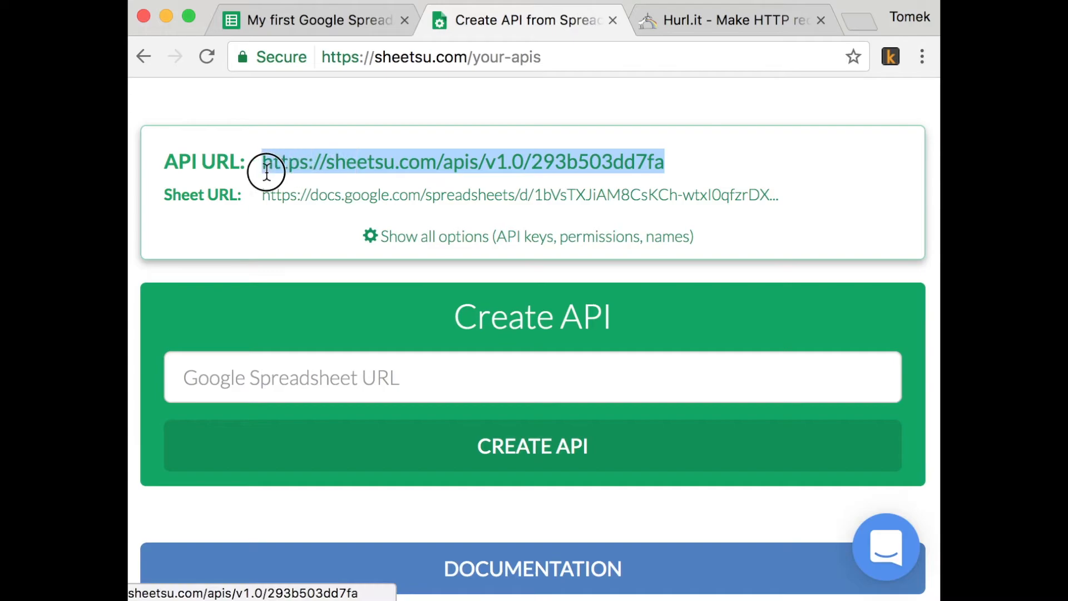
click(729, 20)
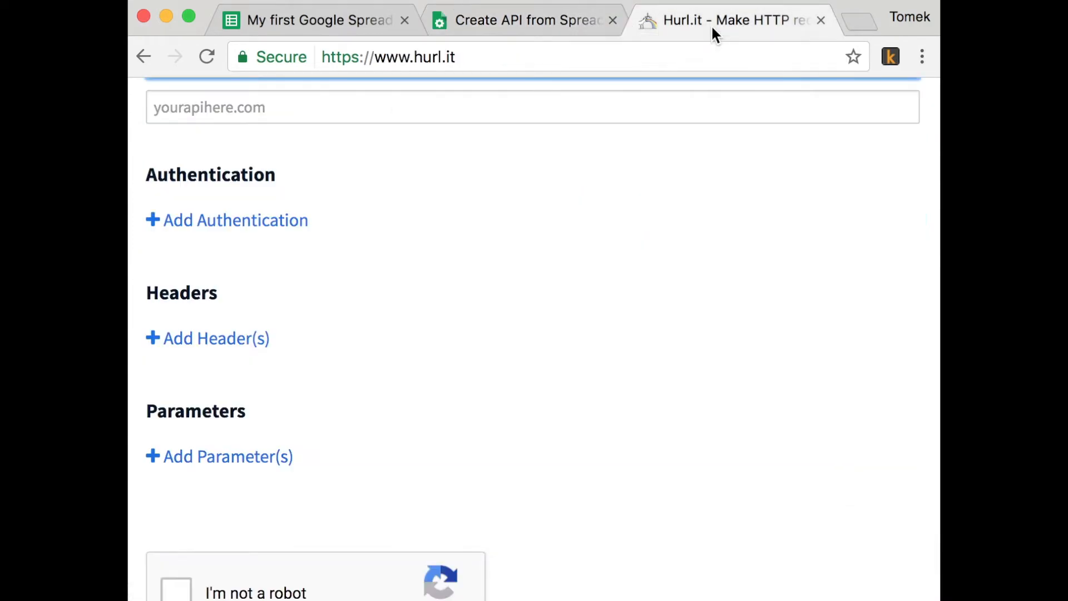
scroll(up, 3)
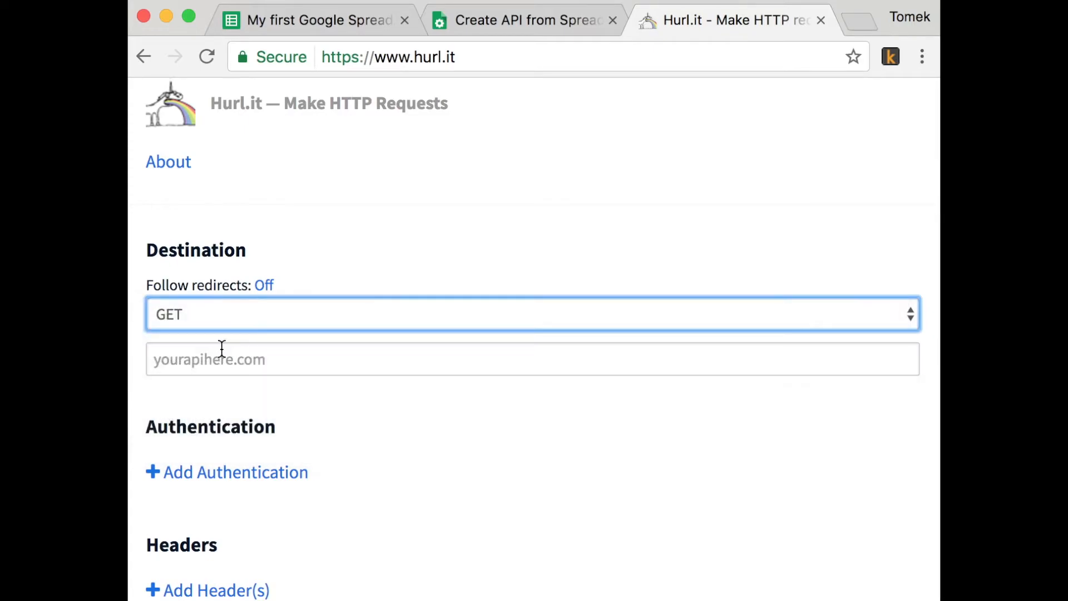
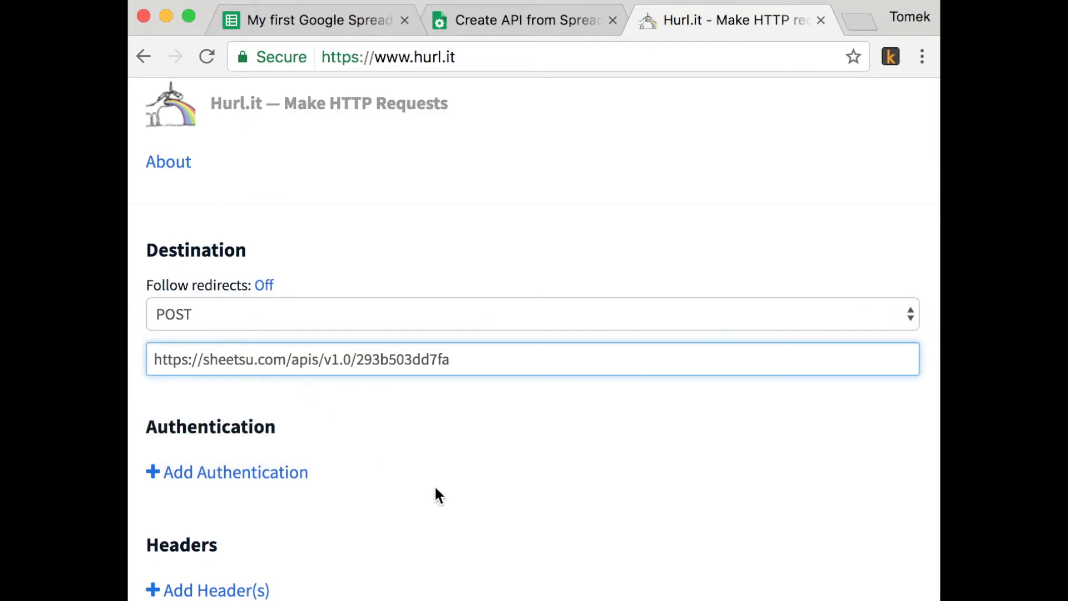
scroll(down, 3)
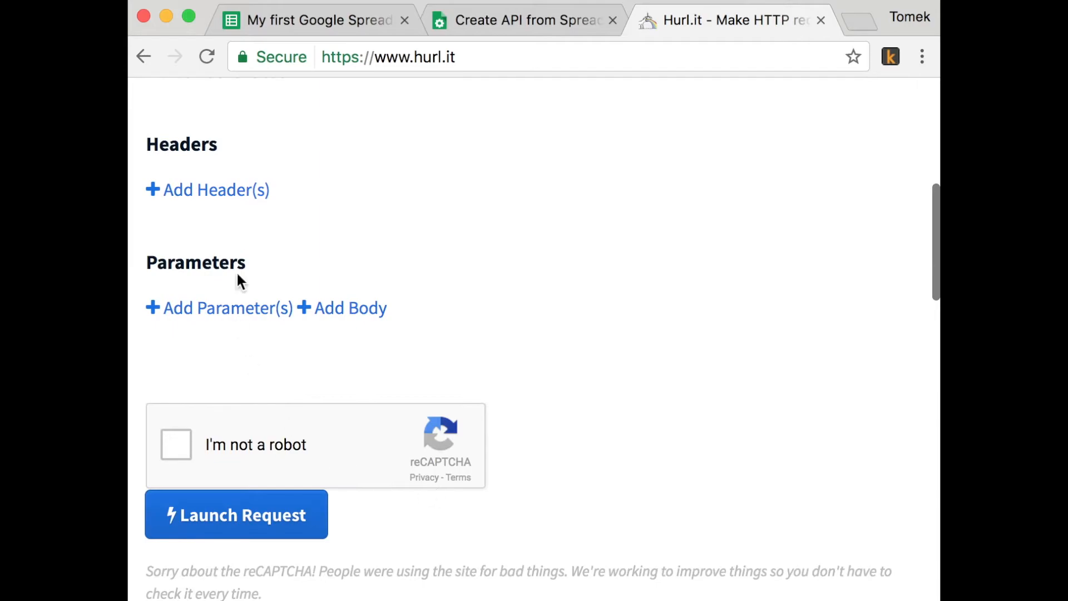
click(219, 308)
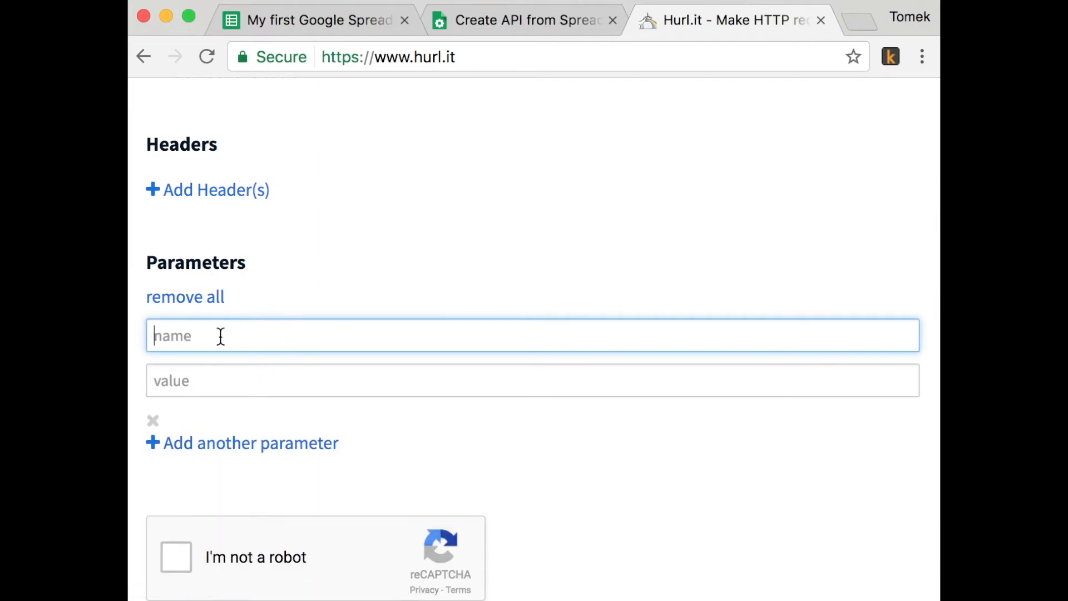
text(name)
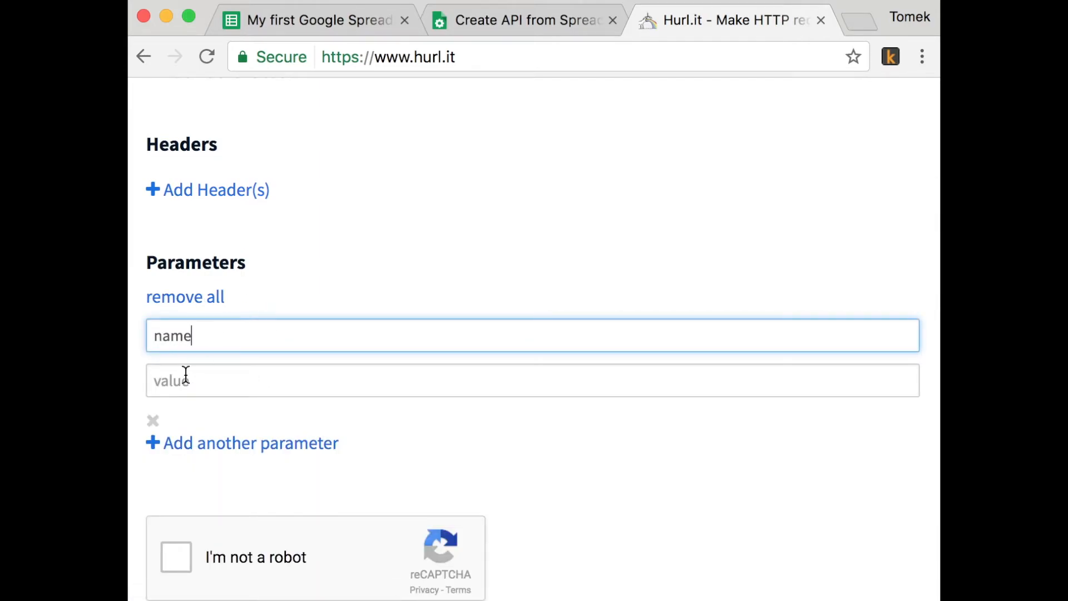
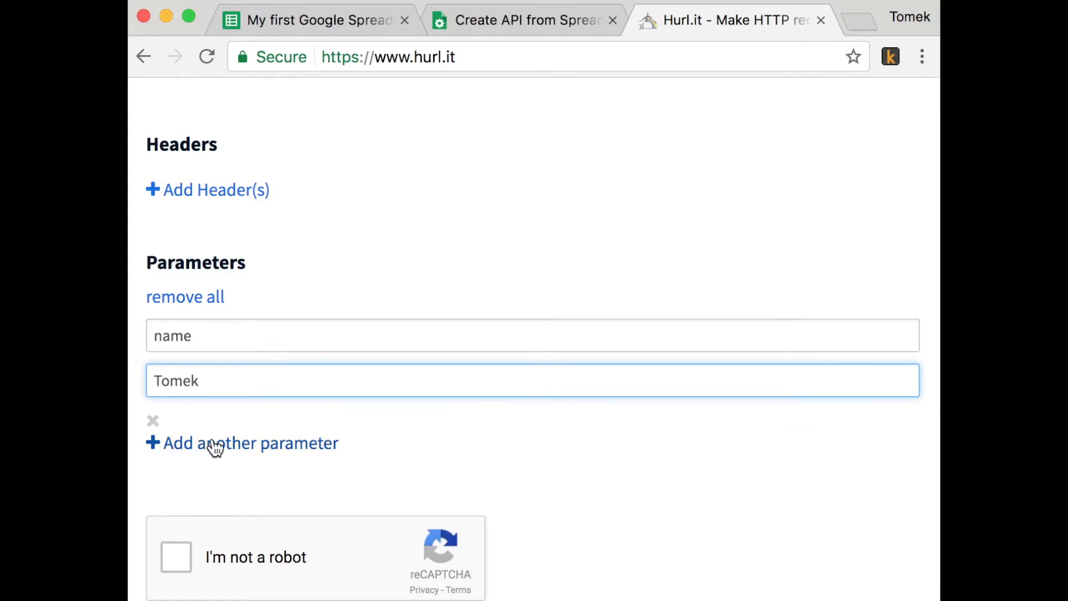
click(242, 443)
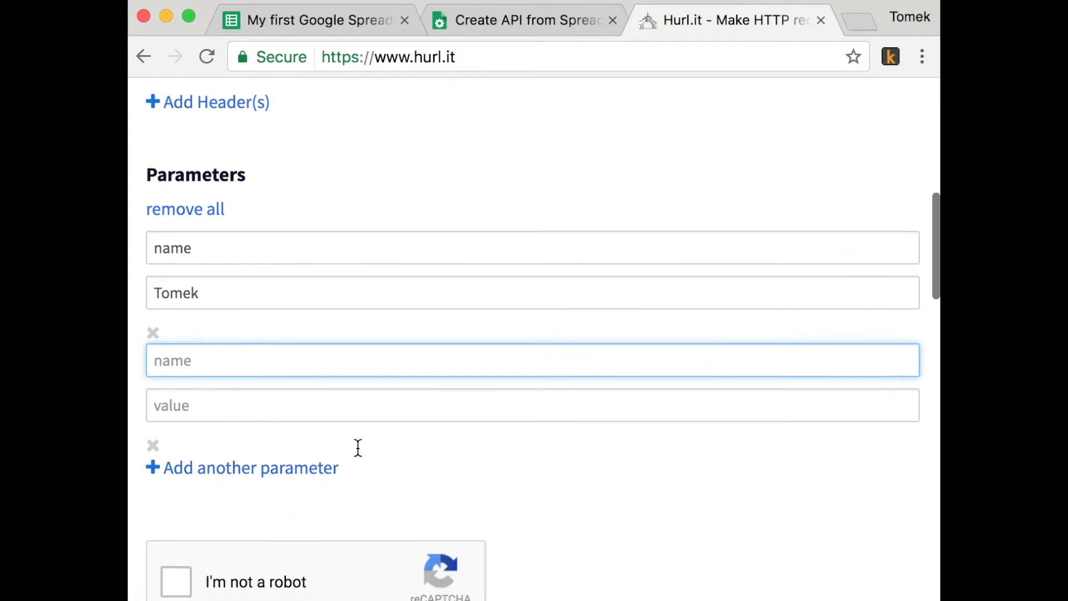
text(last_name)
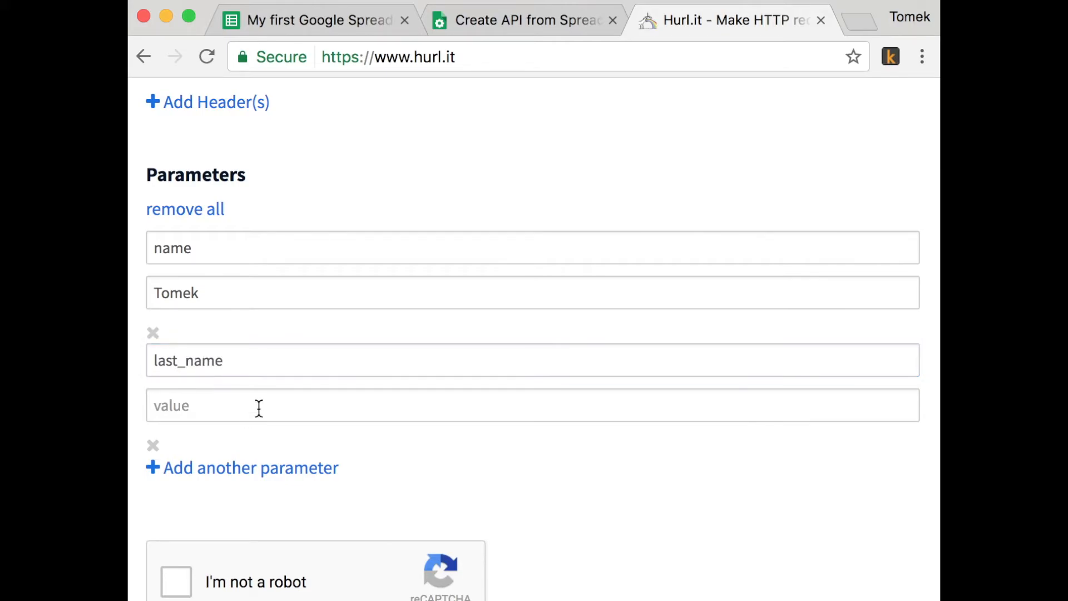
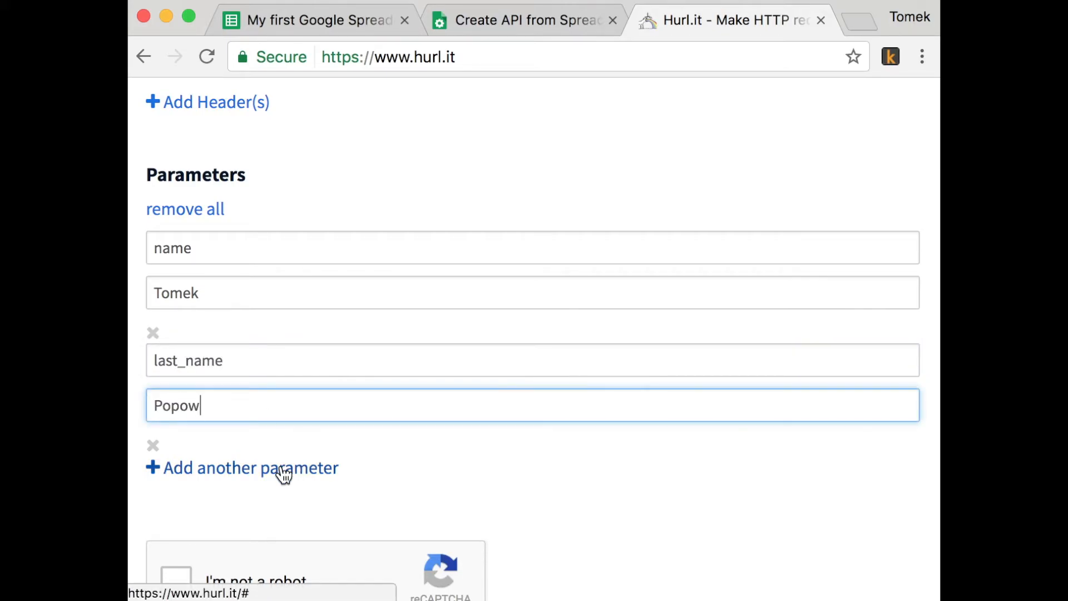
click(242, 468)
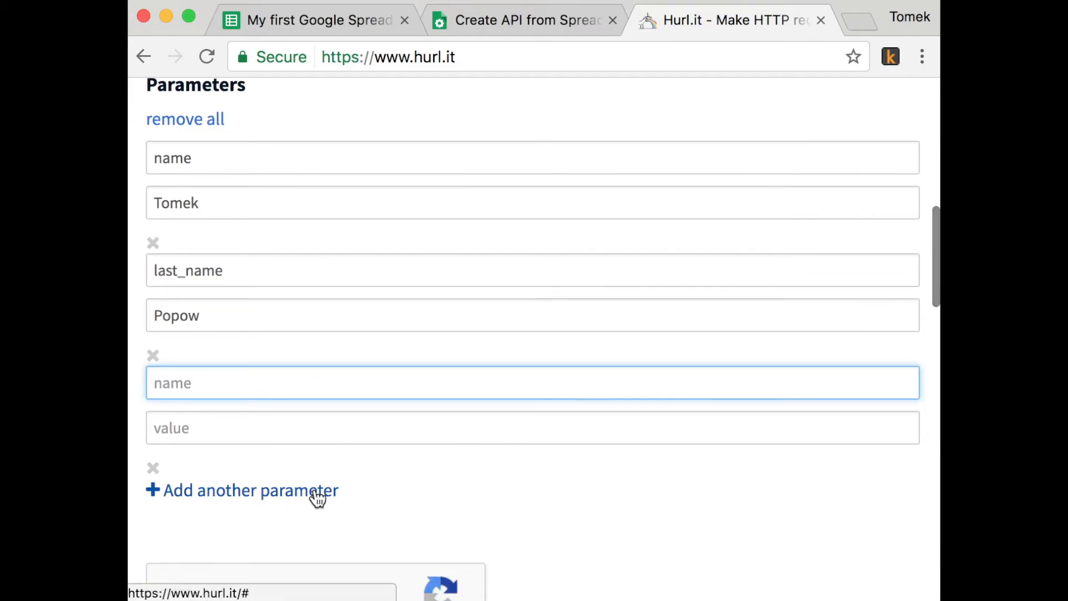
text(email)
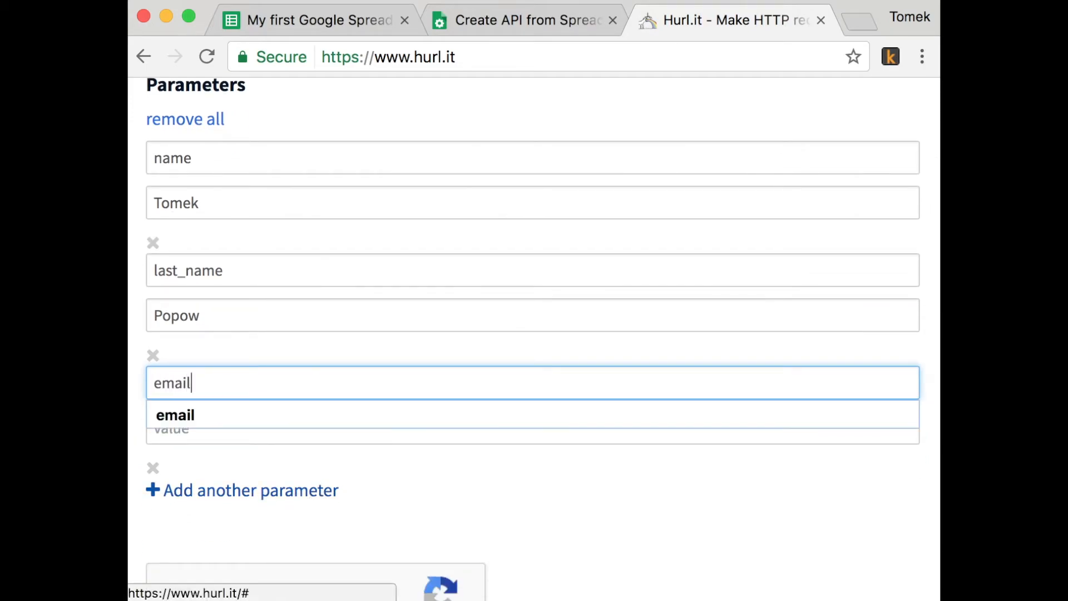
click(175, 415)
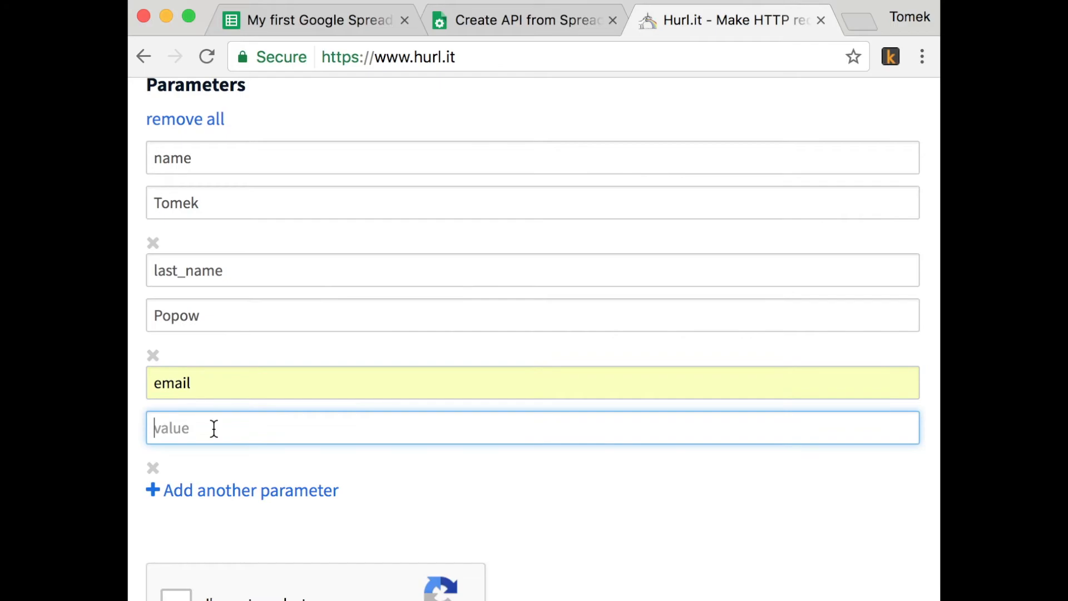
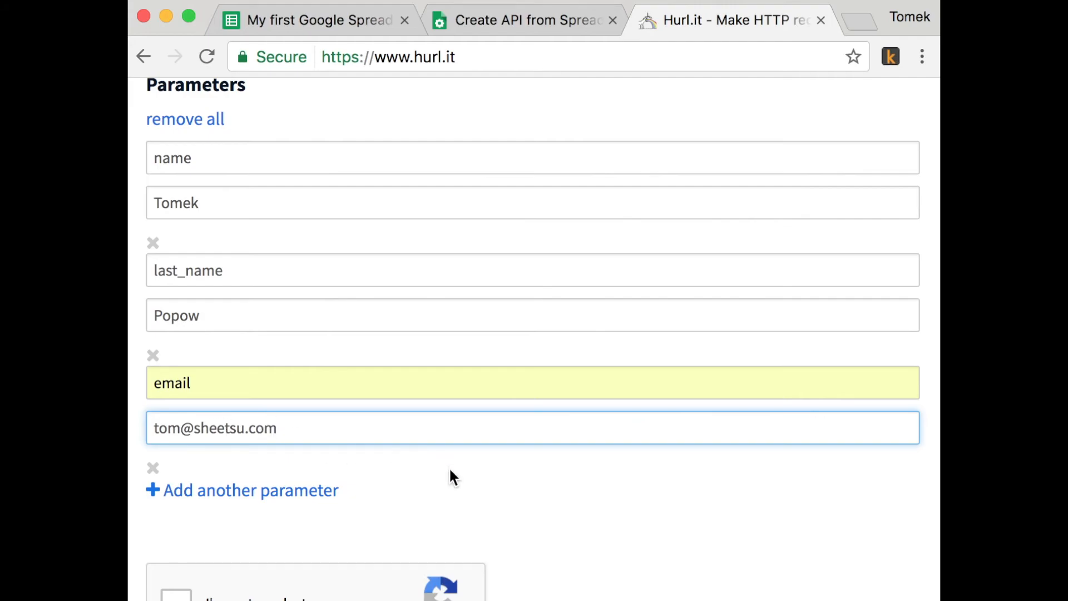
Step: Pass the robot check, launch the request and view the 201 Created response body
scroll(down, 3)
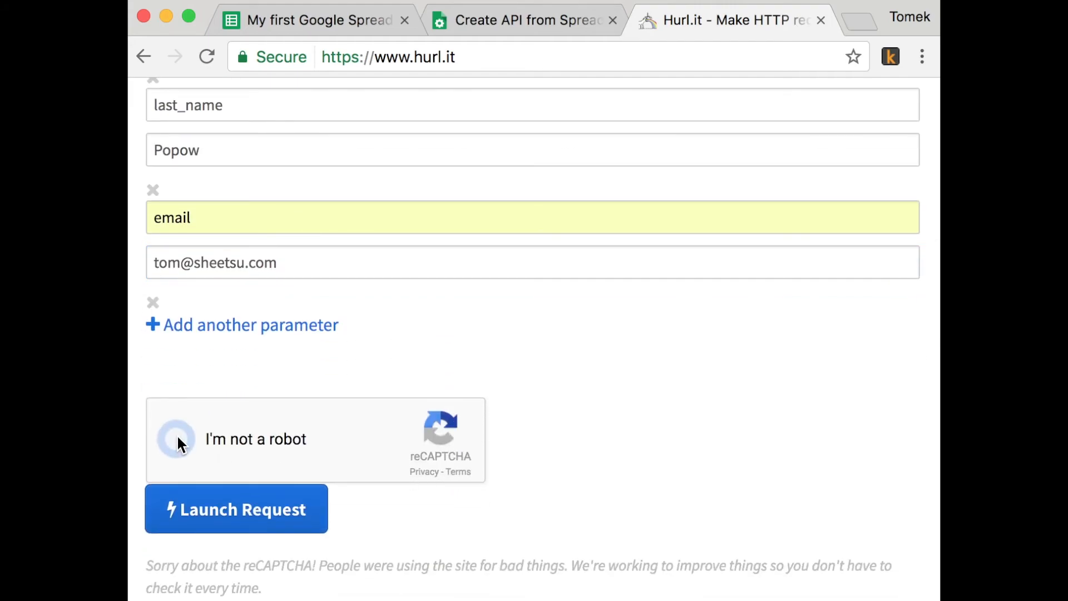
click(177, 438)
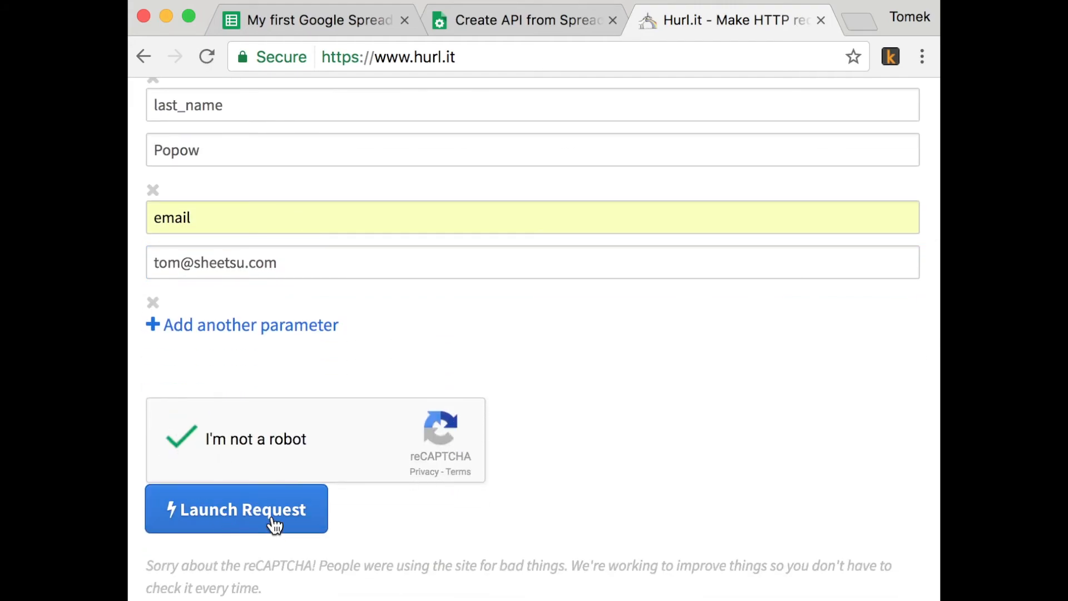
click(236, 509)
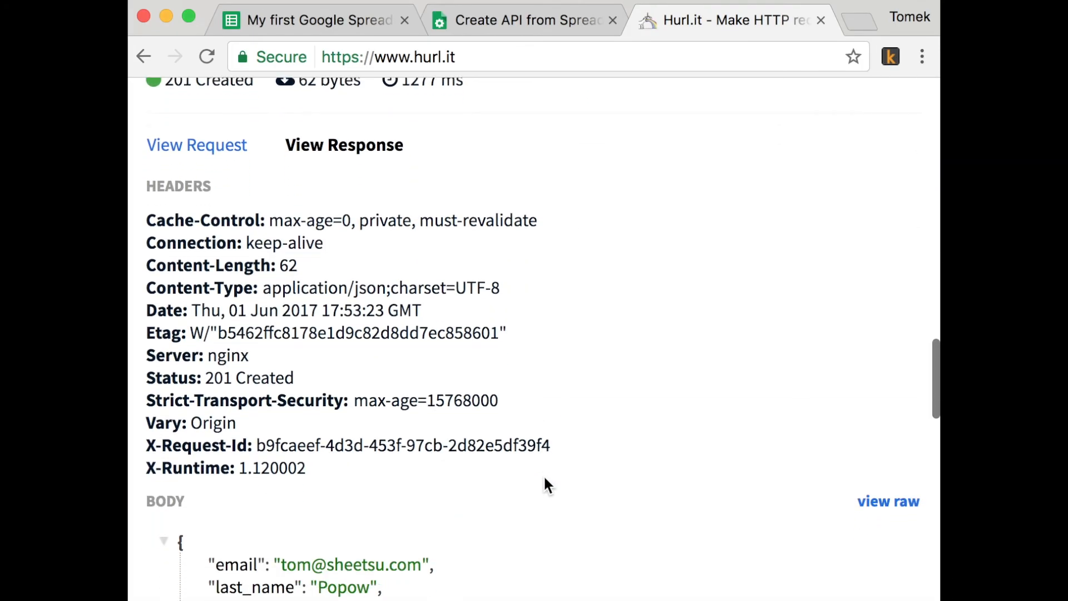
scroll(down, 3)
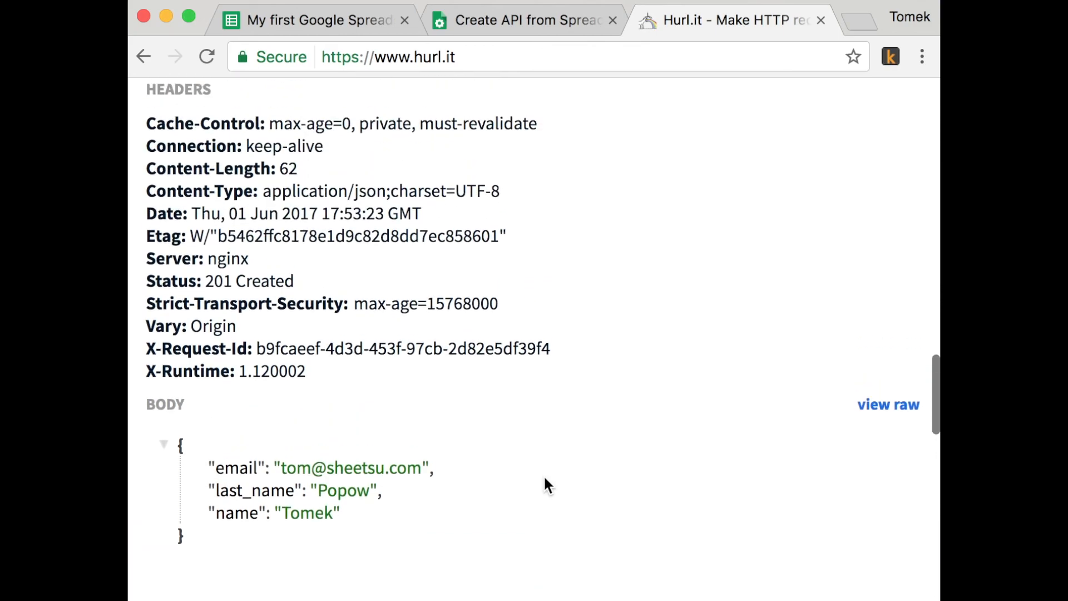